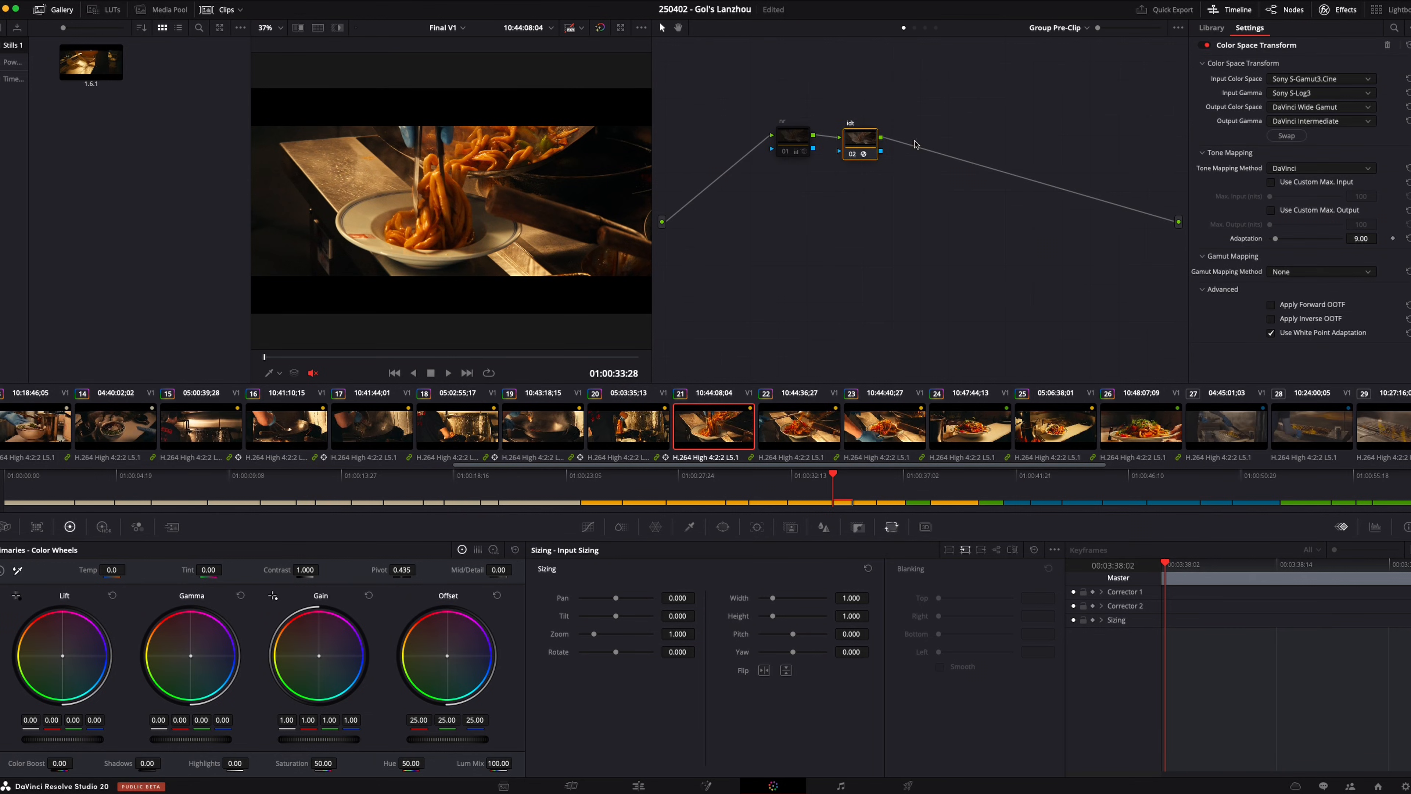
{"action": "mouse_move", "coordinate": [1239, 62]}
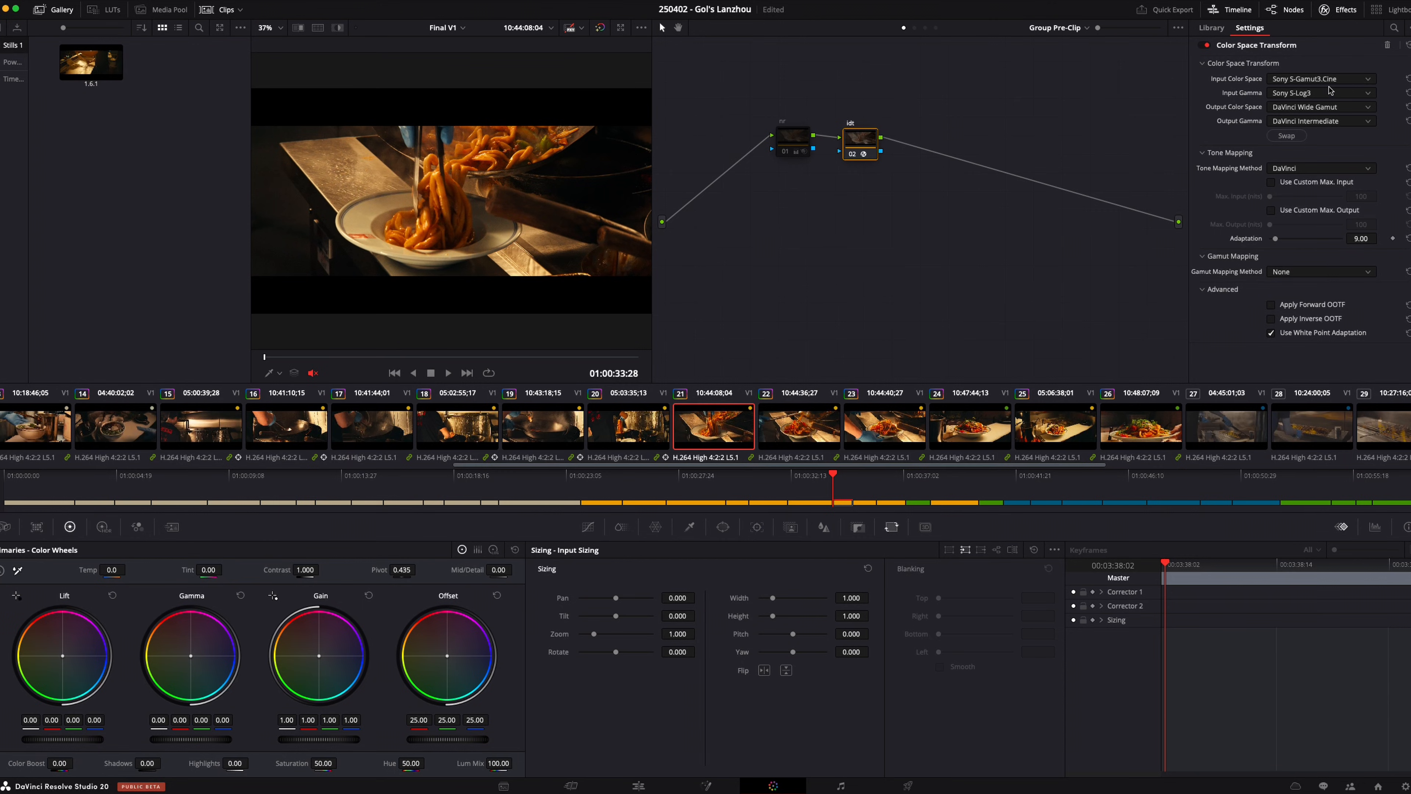
{"action": "mouse_move", "coordinate": [1288, 111]}
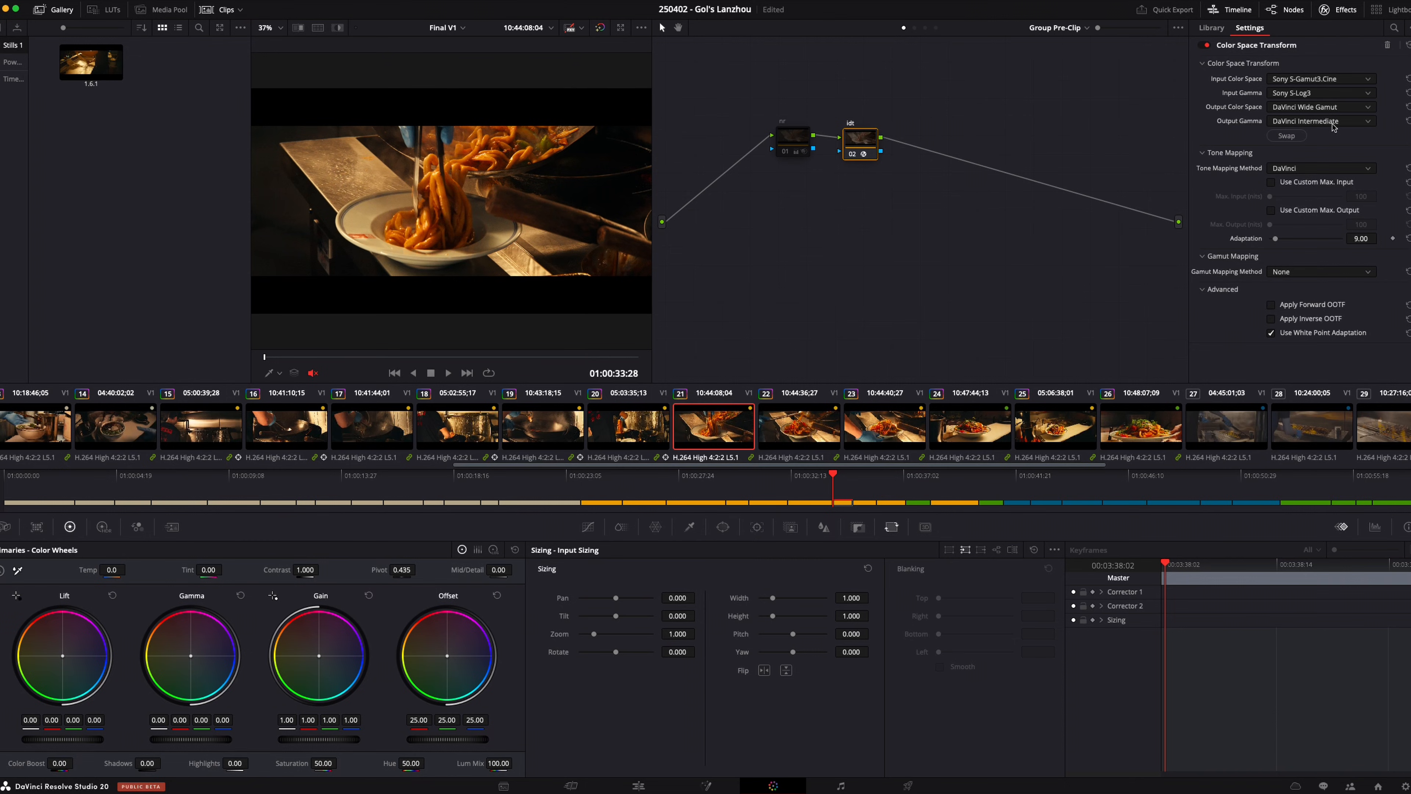
{"action": "mouse_move", "coordinate": [1158, 111]}
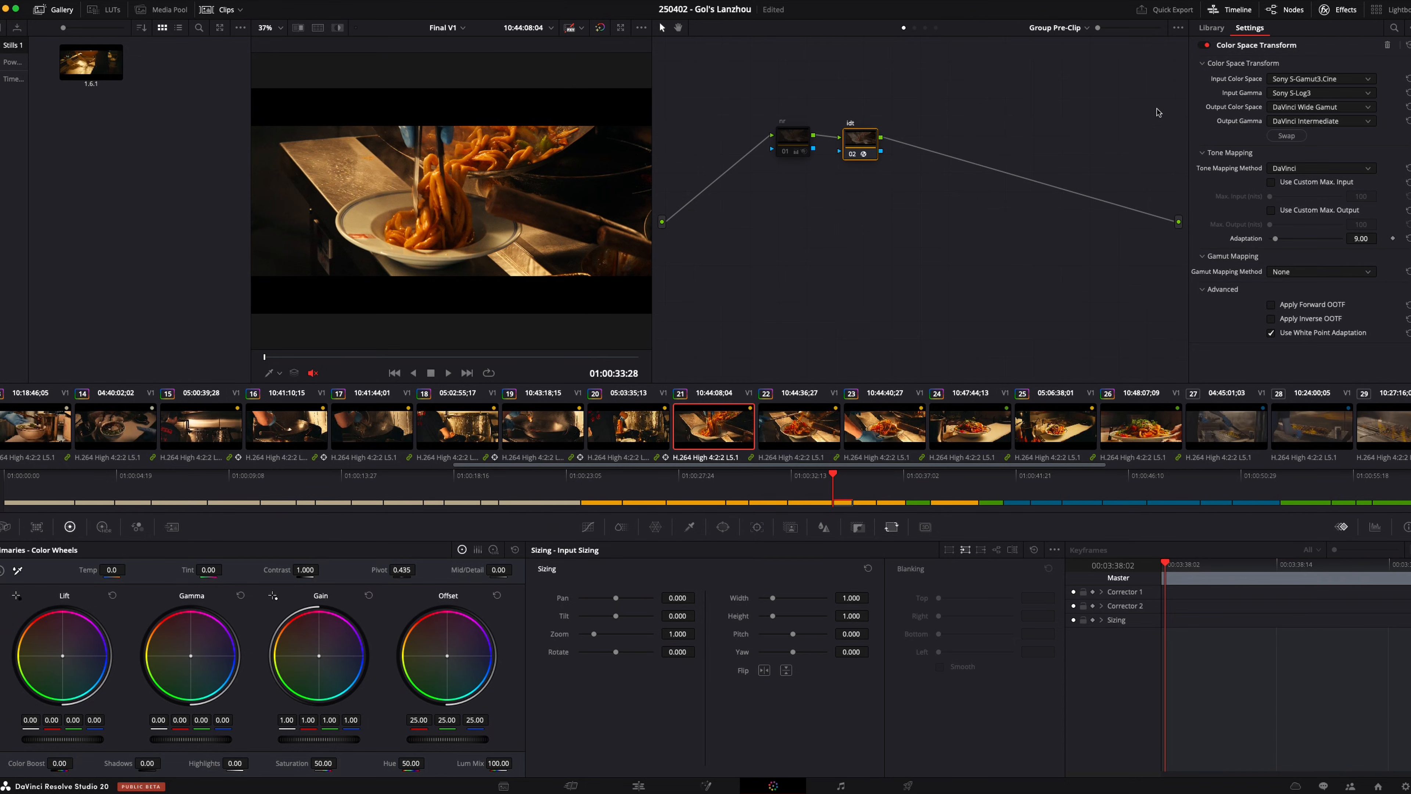